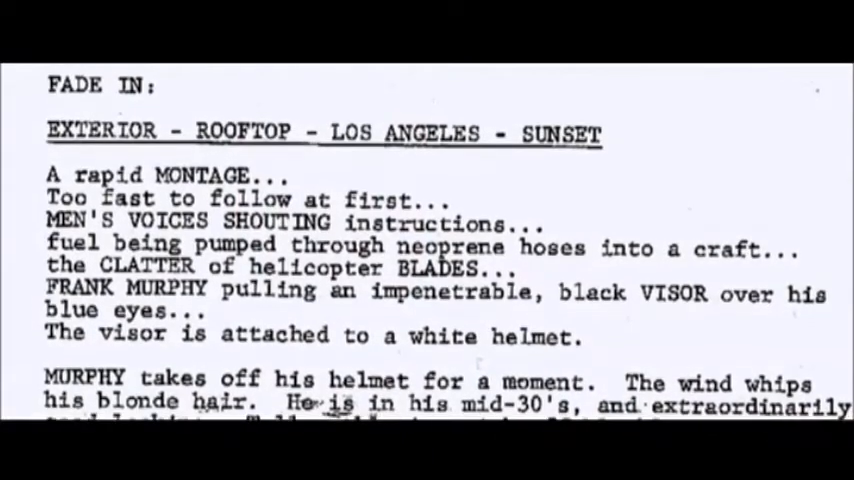
pyautogui.scroll(-3)
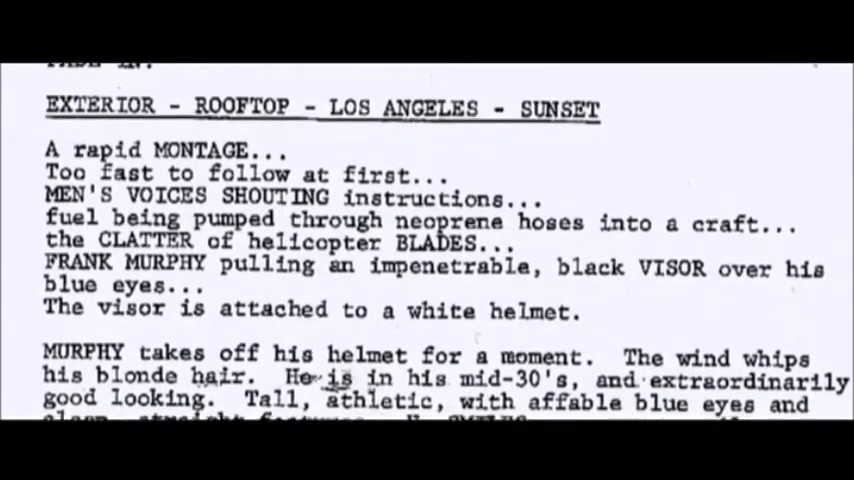
pyautogui.scroll(-3)
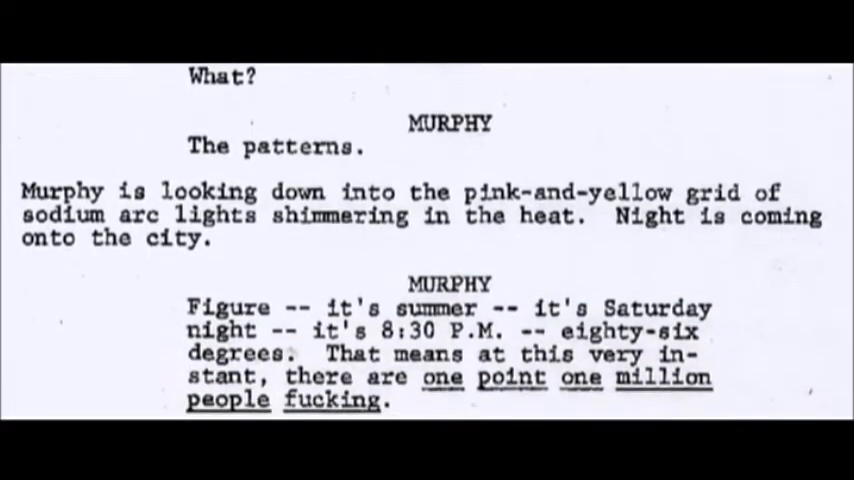